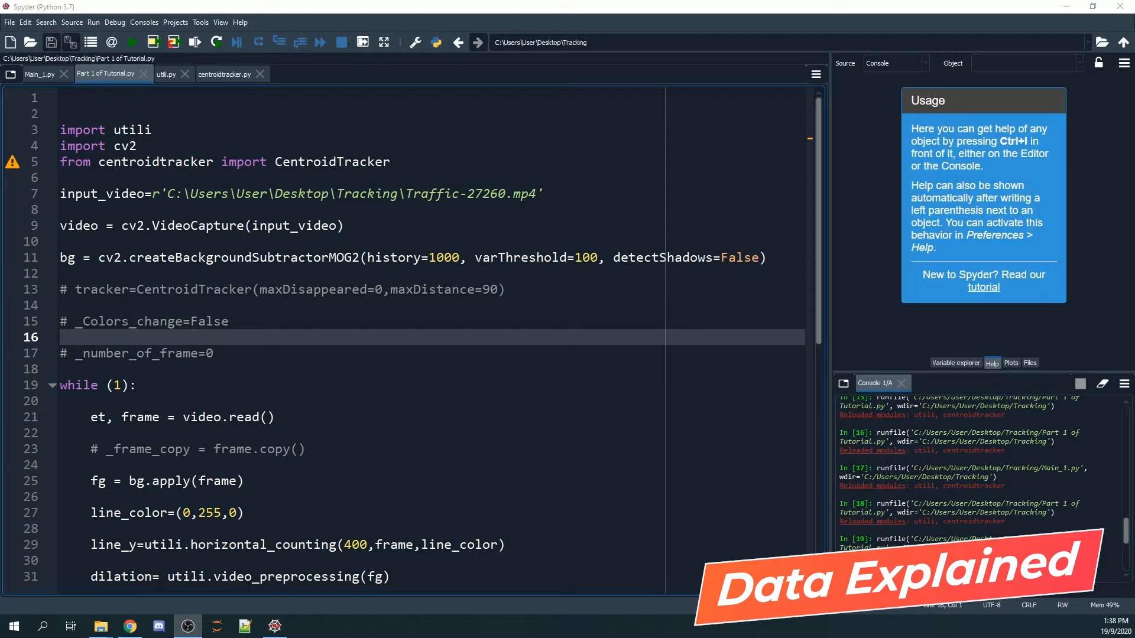
mouse_move(640, 613)
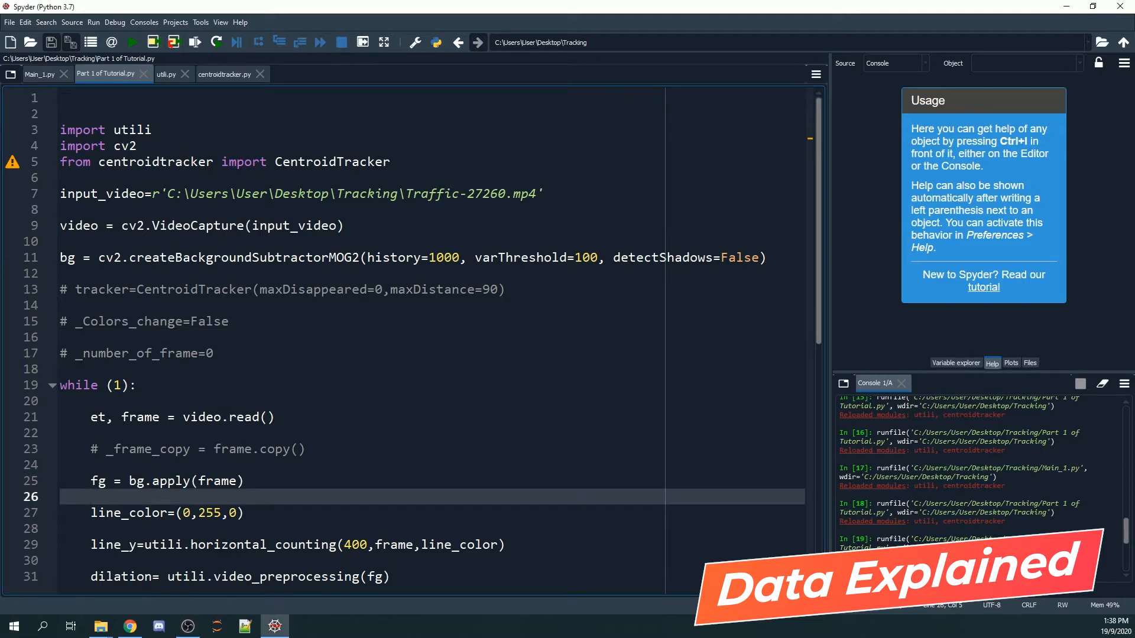
- Run the tutorial tracking script, which raises an AttributeError inside horizontal_counting
left_click(132, 43)
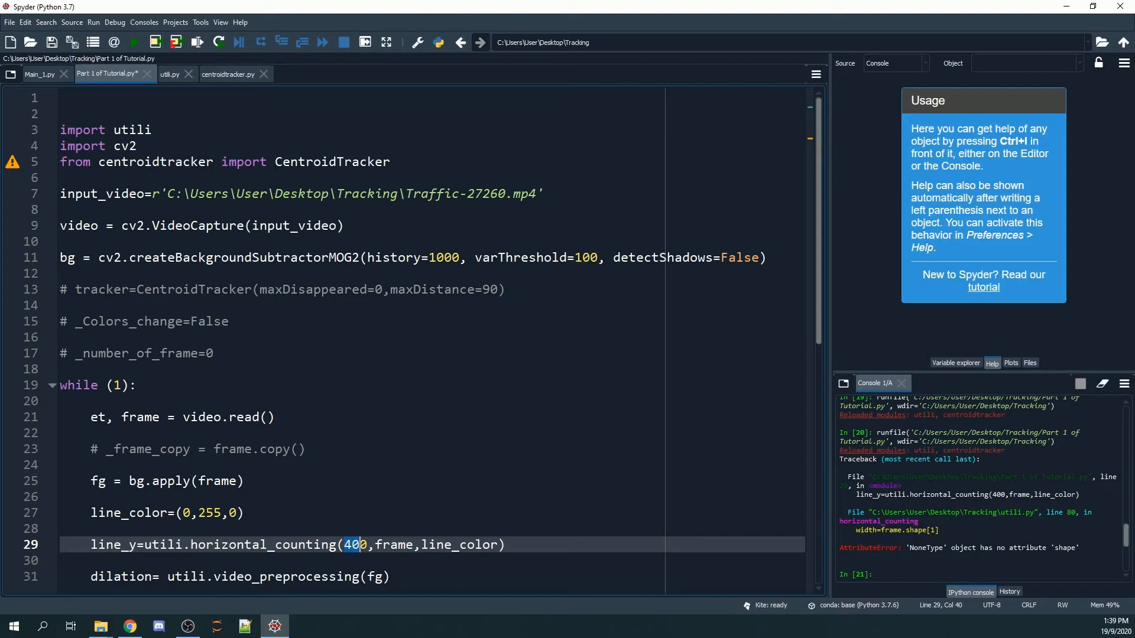
- Run the script so the traffic video plays with its green counting line, then close the video window
left_click(133, 42)
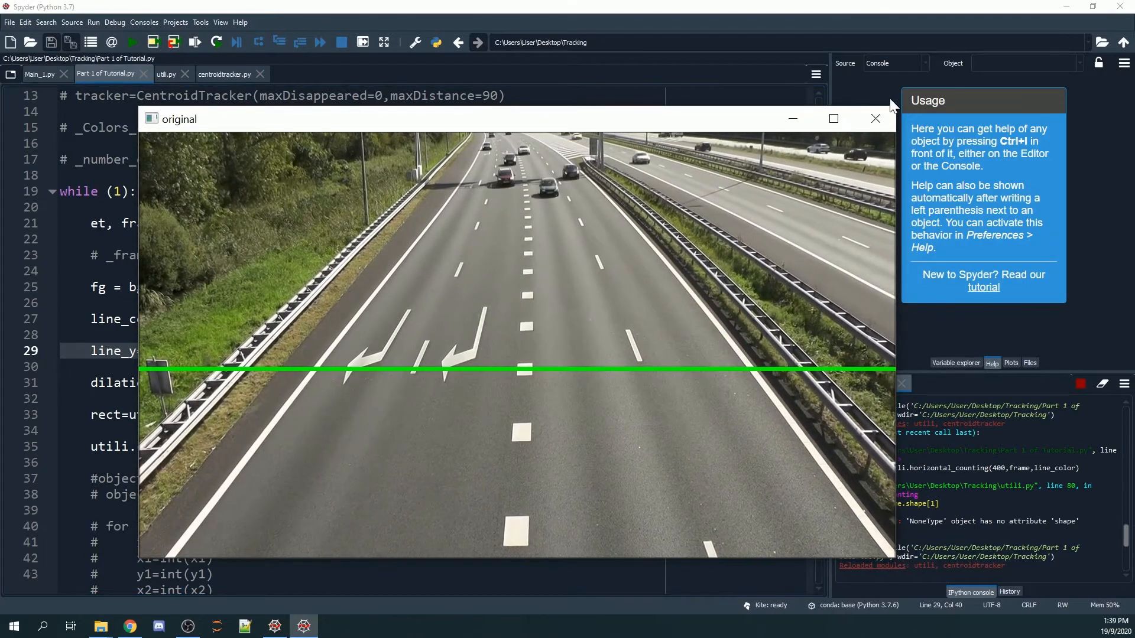
left_click(875, 119)
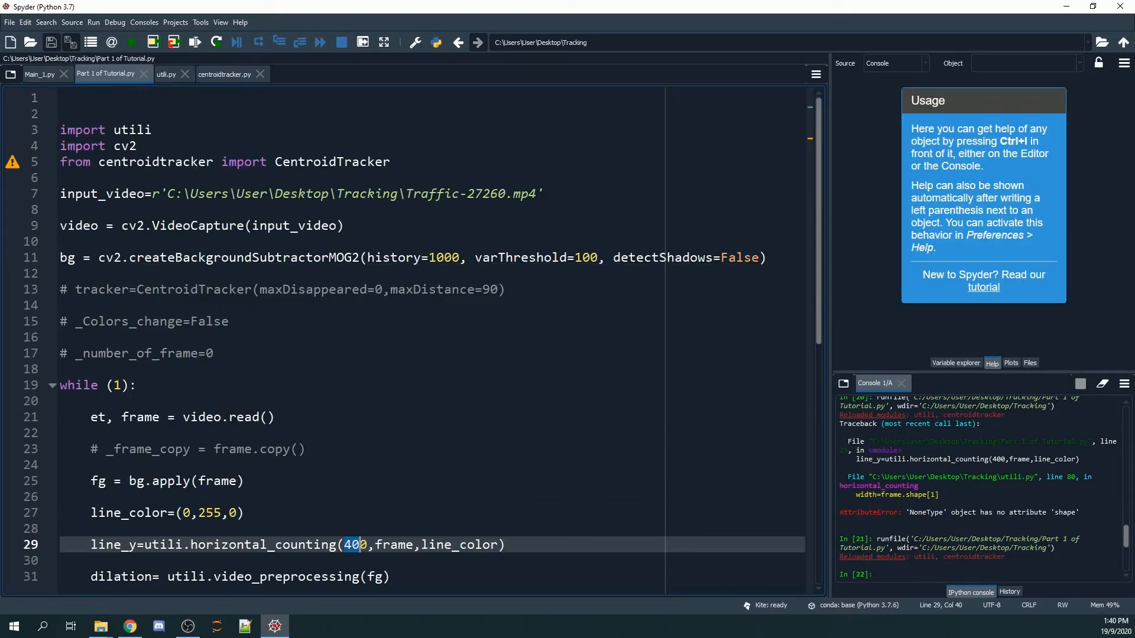
left_click(112, 161)
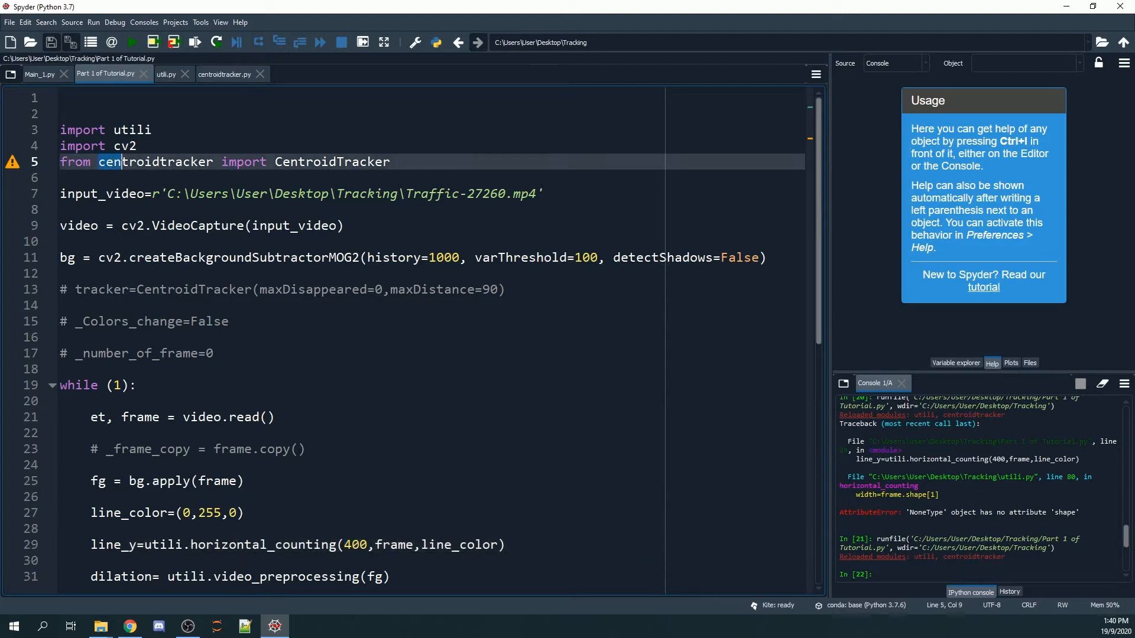
double_click(155, 161)
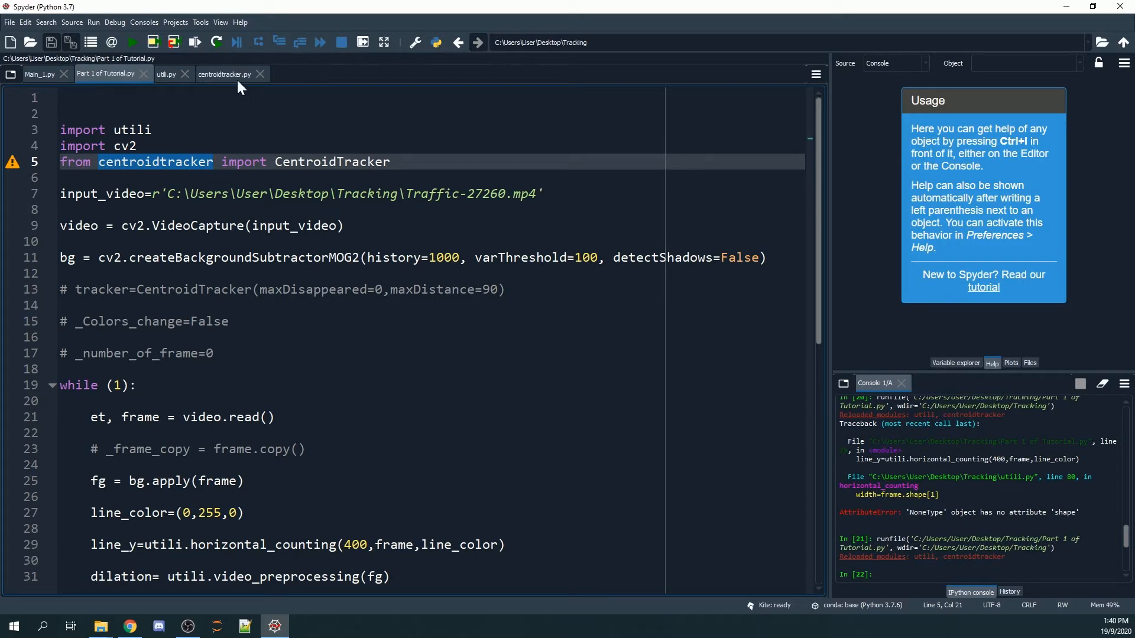
- Review centroidtracker.py, then return to the tutorial script to uncomment the CentroidTracker(maxDisappeared=0, maxDistance=90) line
left_click(224, 73)
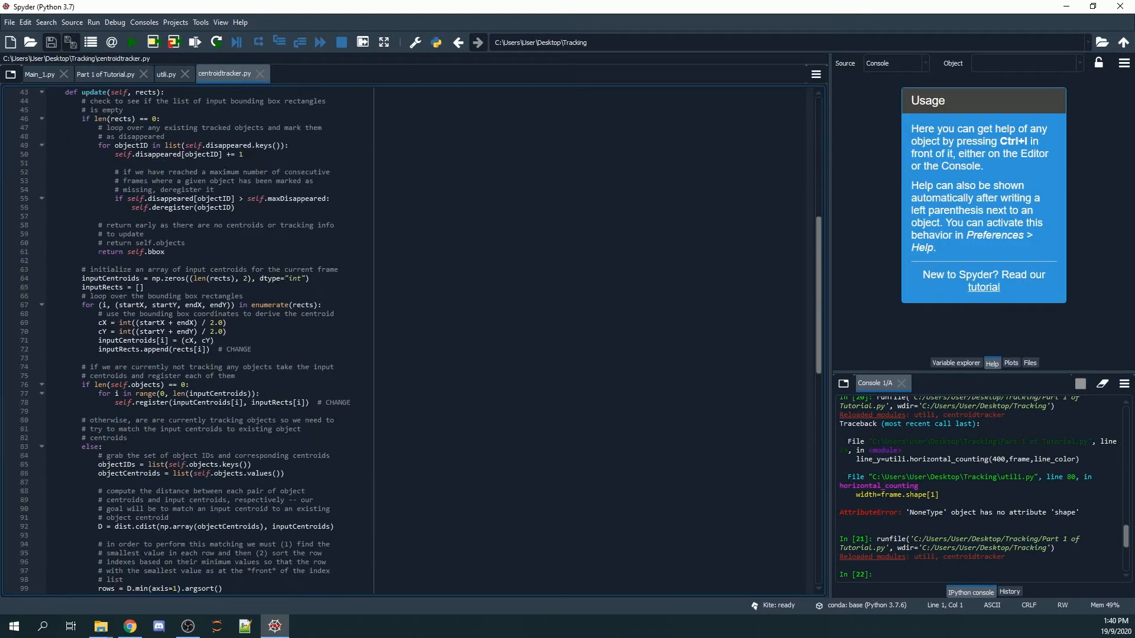
scroll("down", 3)
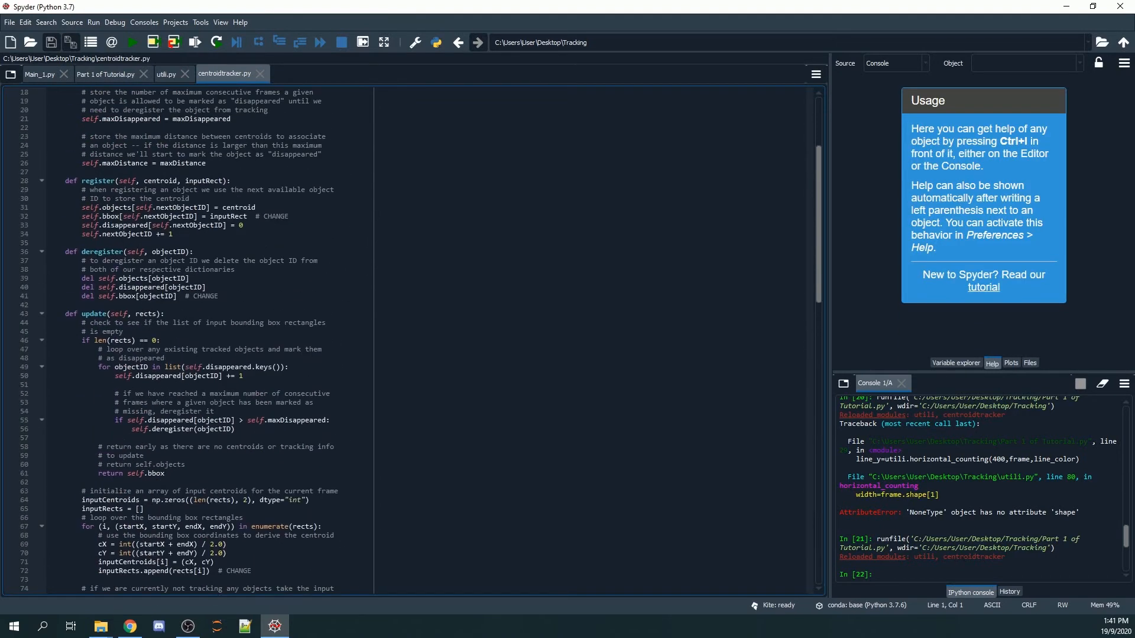
left_click(104, 73)
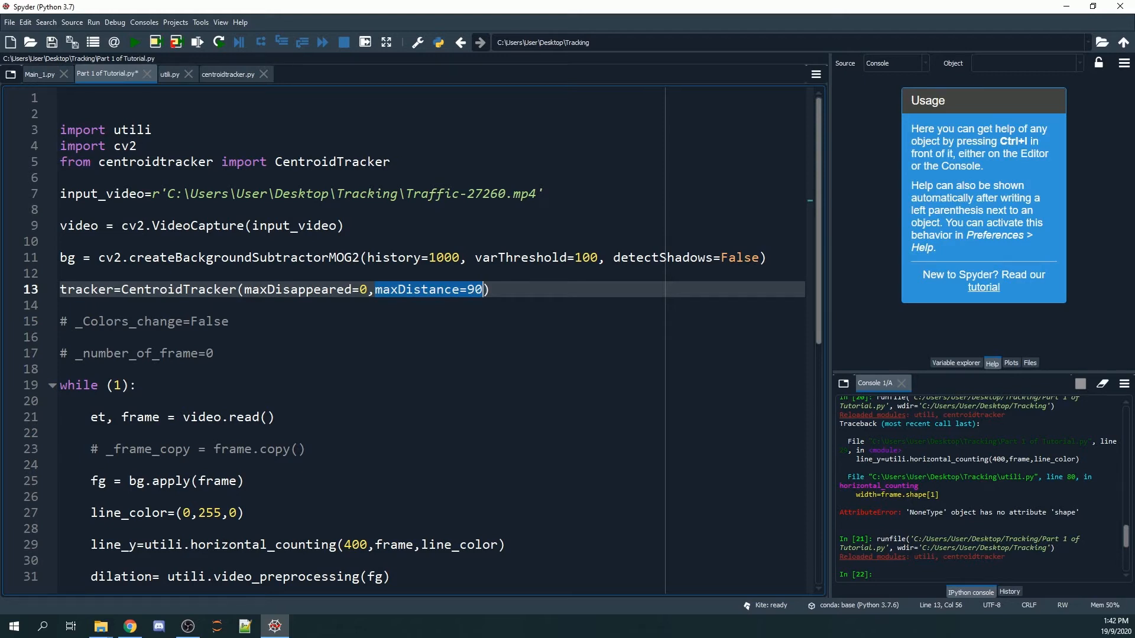
- Scroll to the commented tracking loop (lines 40–48) that draws the 'ID: {}' label and uncomment it
scroll("down", 3)
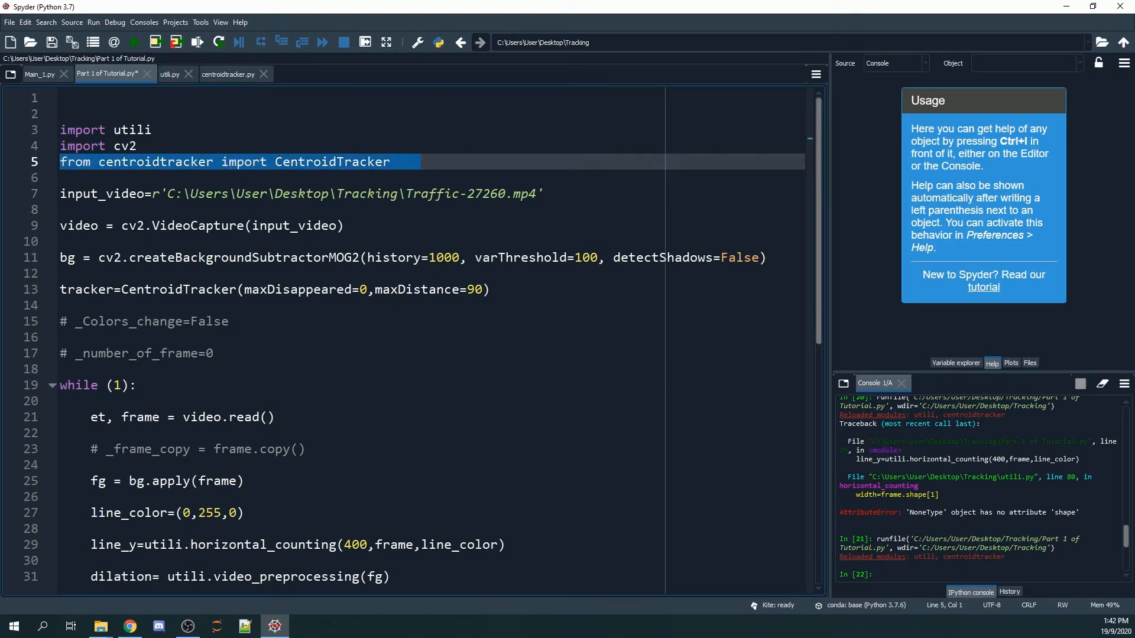
scroll("down", 3)
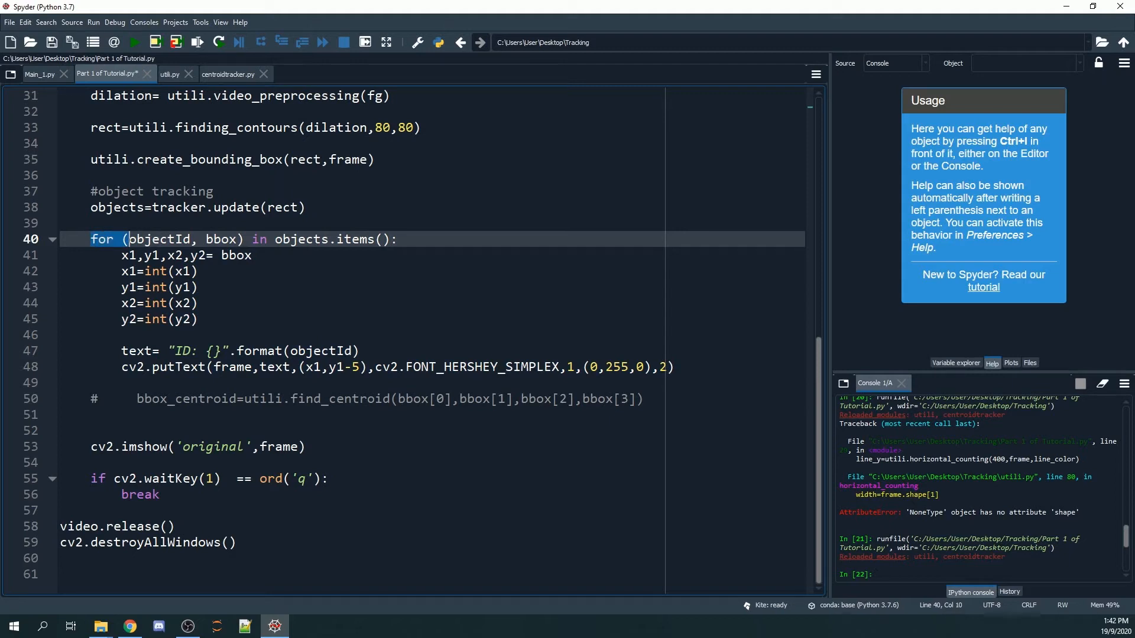
- Inspect the uses of objectId and bbox in the loop, then run the script with tracking enabled
left_click(398, 239)
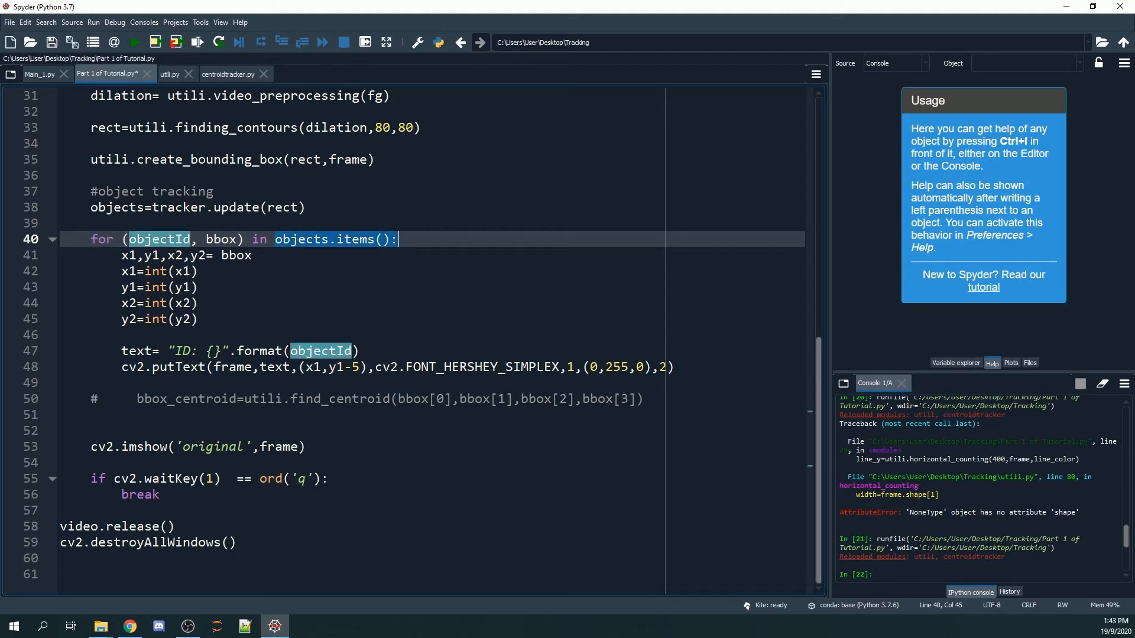
left_click(189, 238)
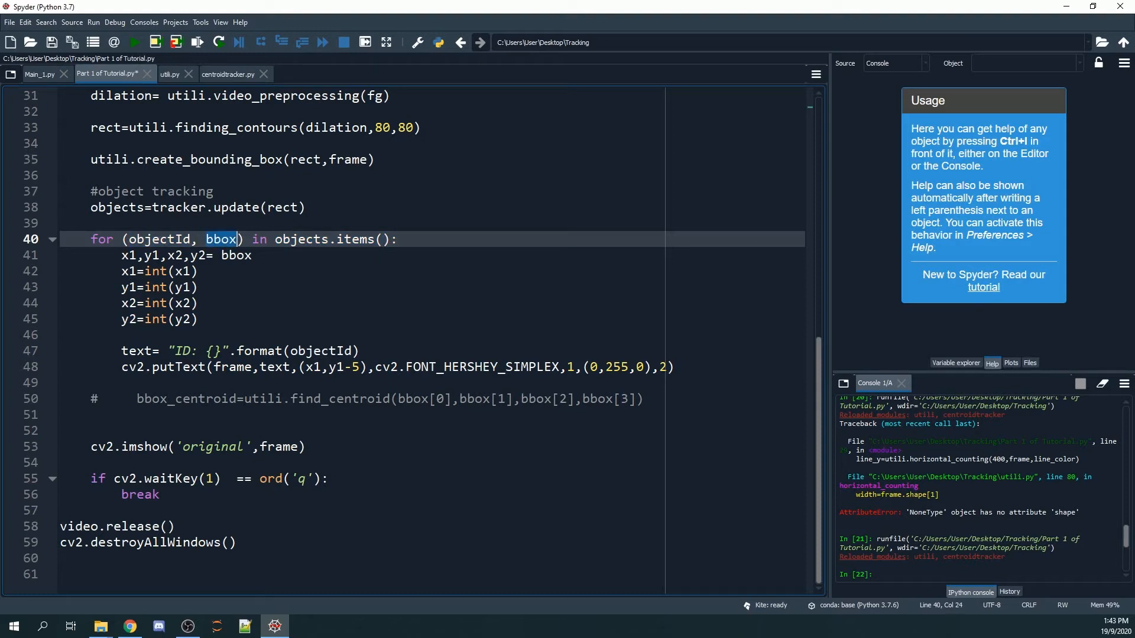
double_click(235, 255)
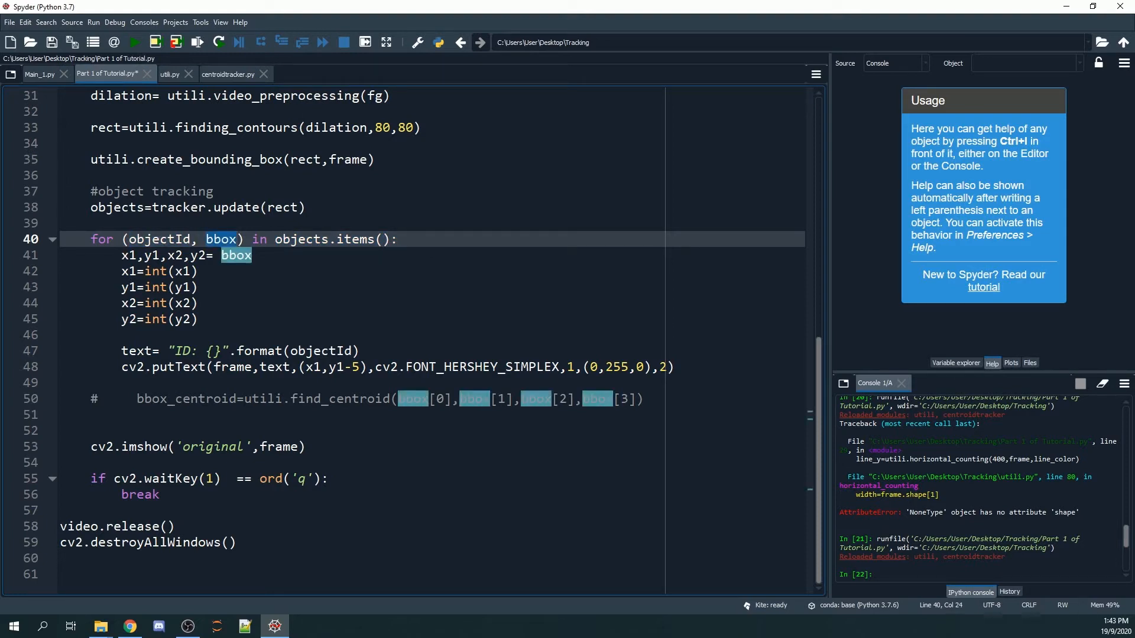
left_click_drag(121, 256, 673, 367)
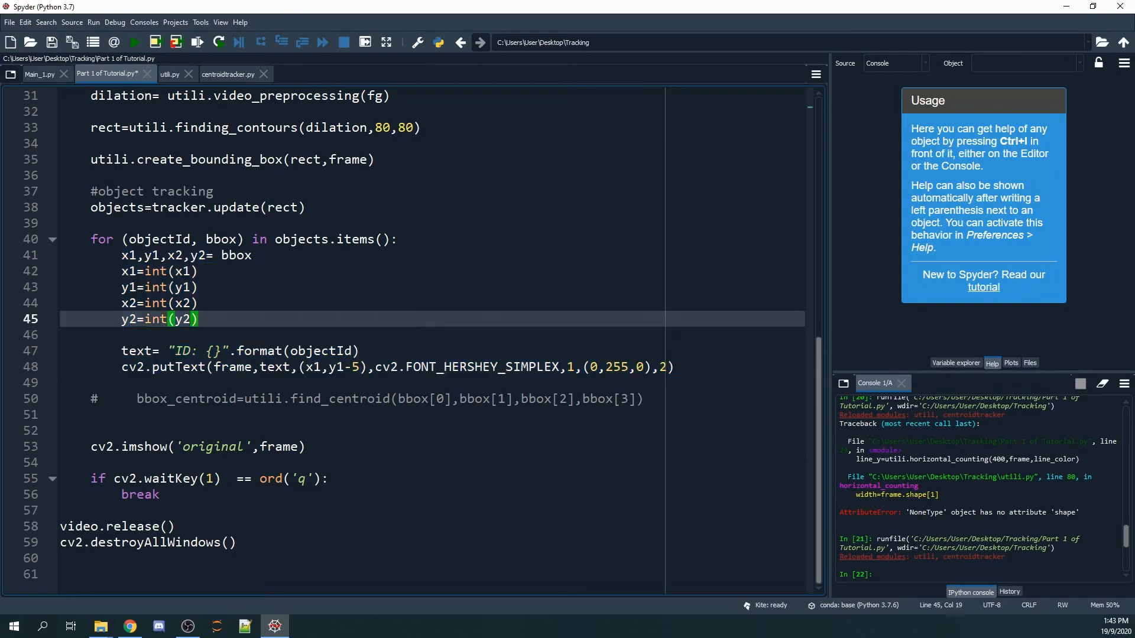
left_click(132, 42)
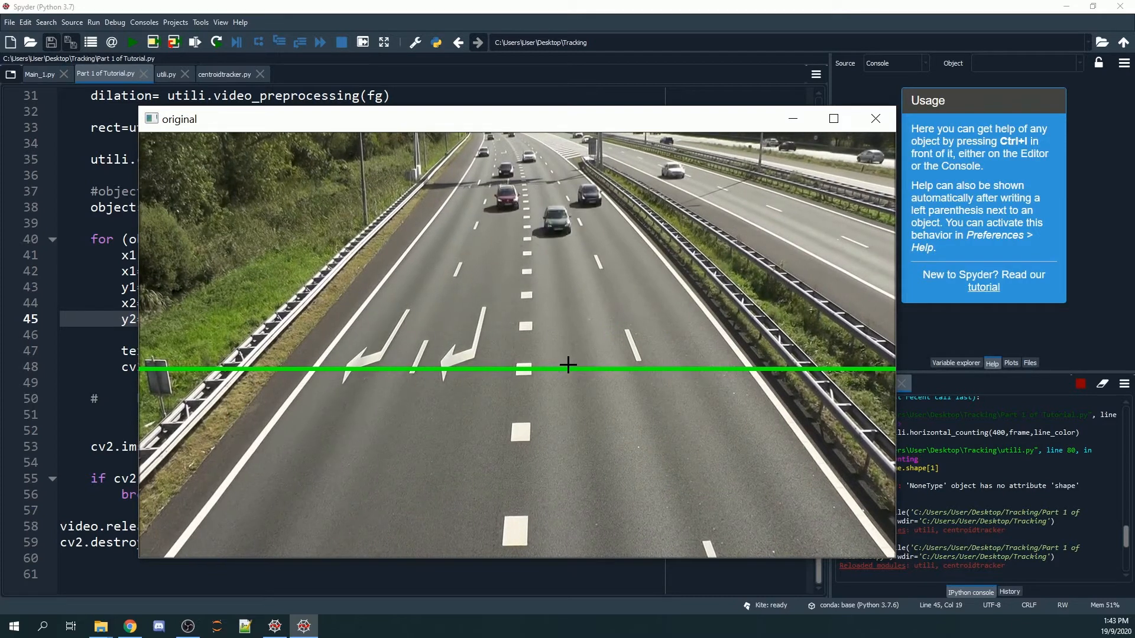
- Close the traffic video window before changing the ID label colour to black (0,0,0)
left_click(875, 118)
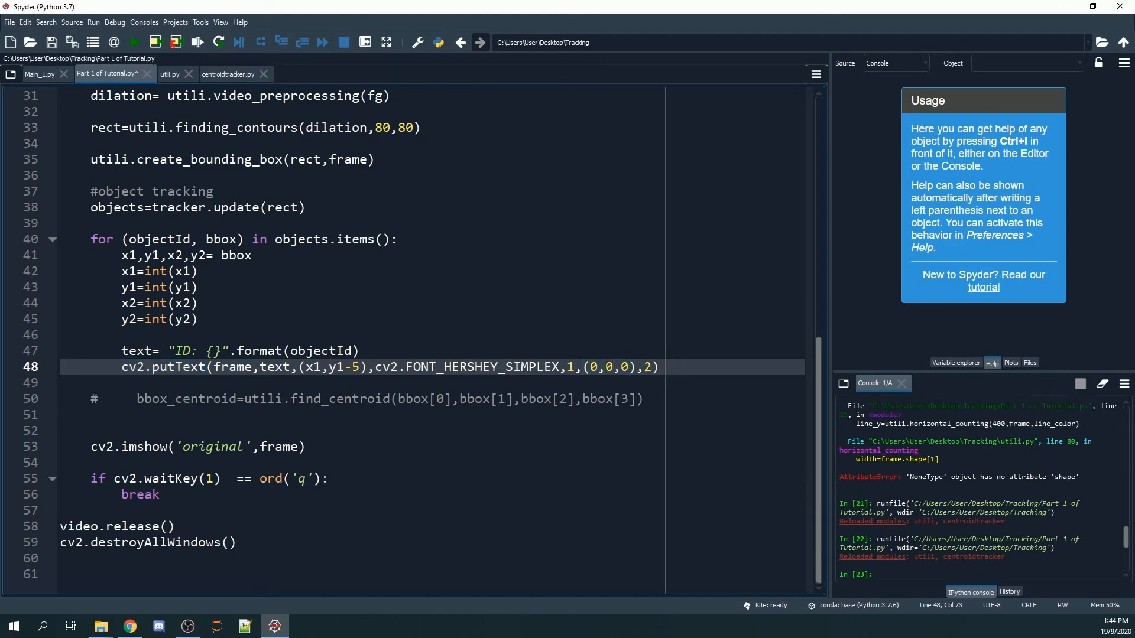
- Make the label blue (255,0,0), preview font scale 3 and thickness 6 on the video, then set both back to 1
type("255")
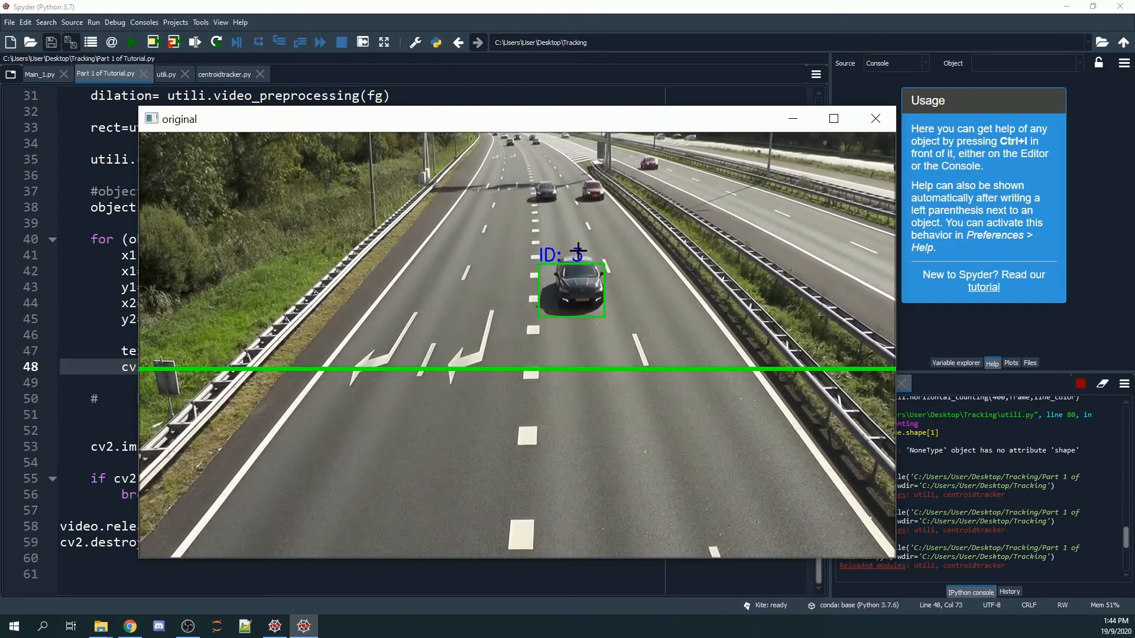
left_click(875, 118)
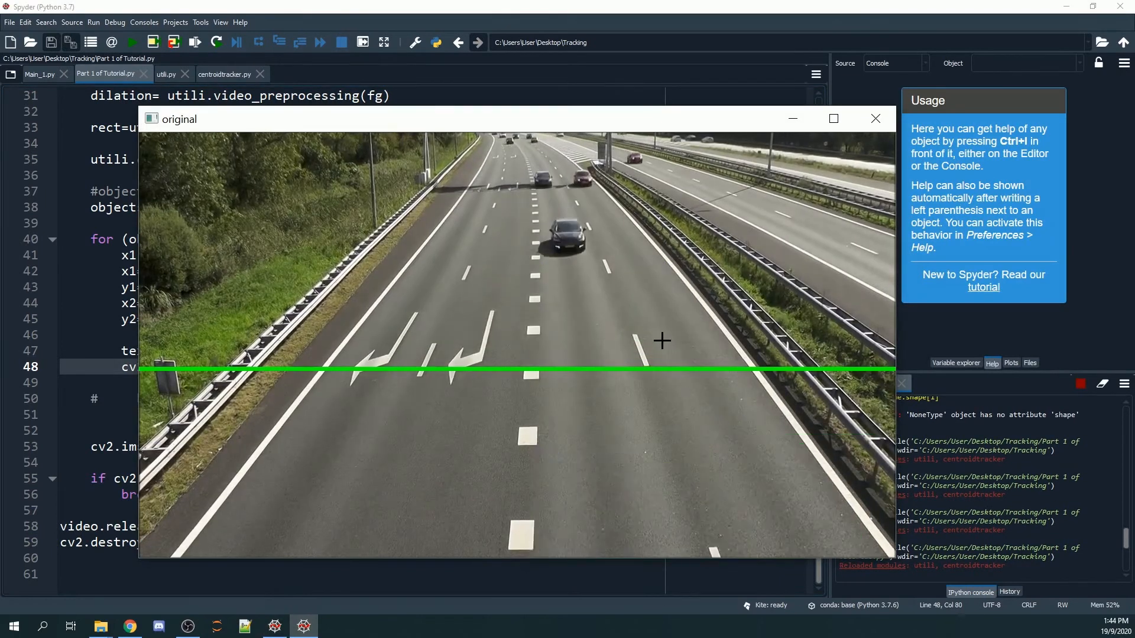
left_click(875, 118)
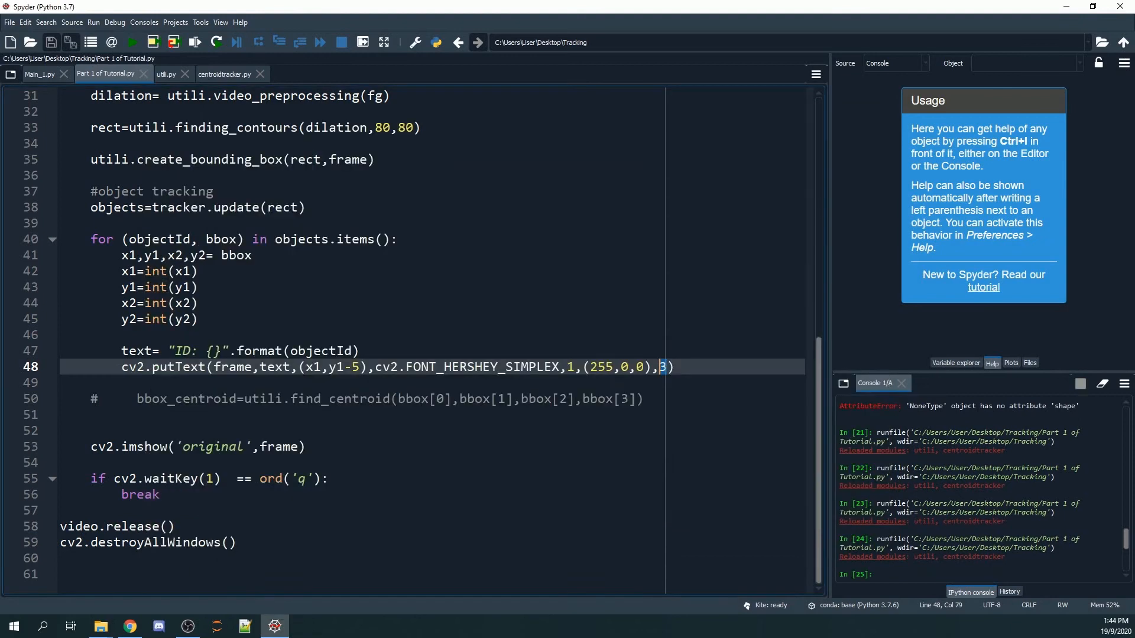
left_click(132, 41)
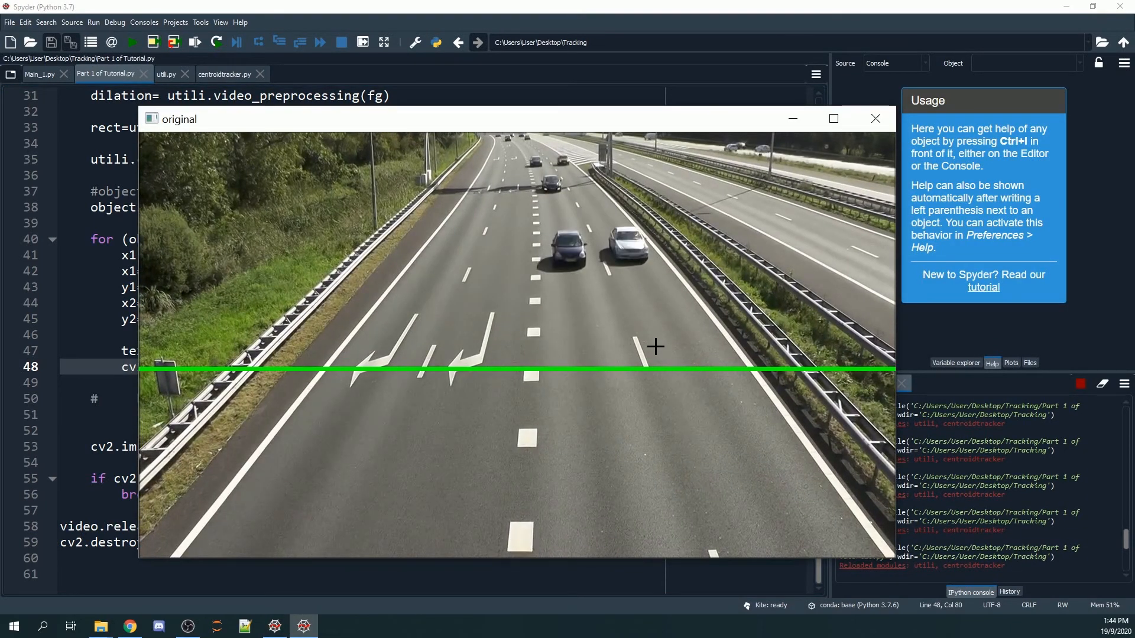
left_click(874, 118)
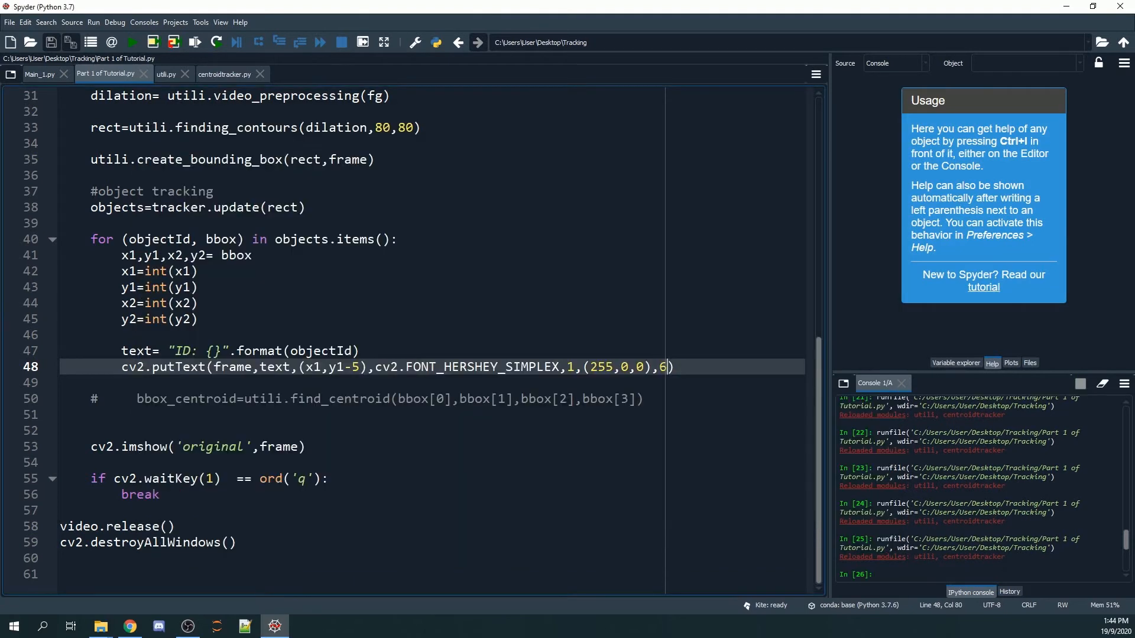
type("3")
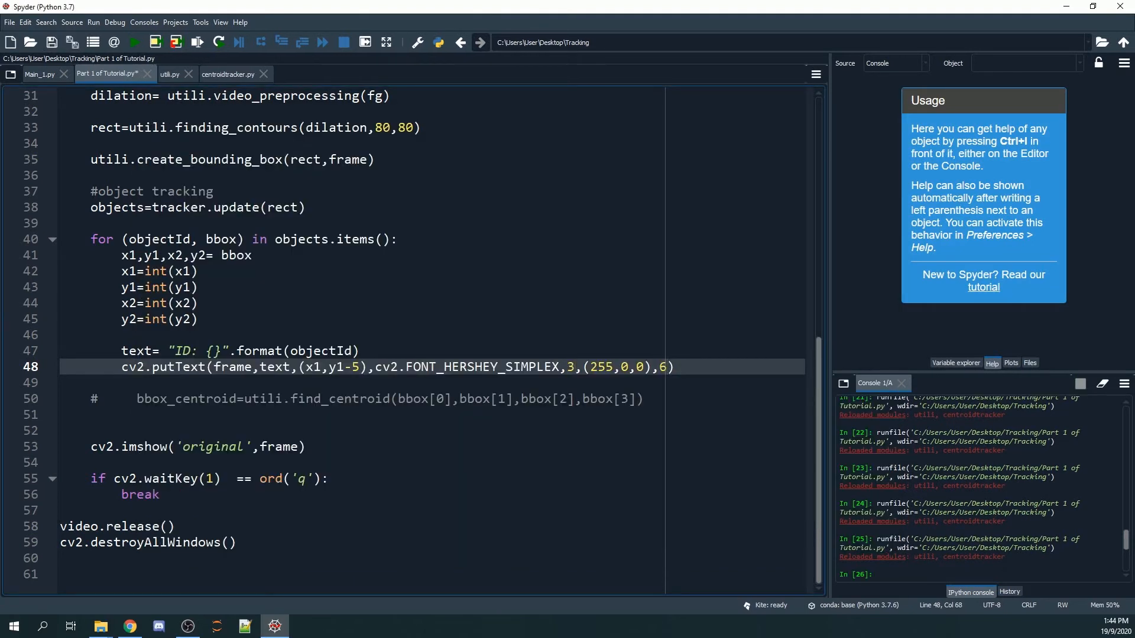
left_click(132, 43)
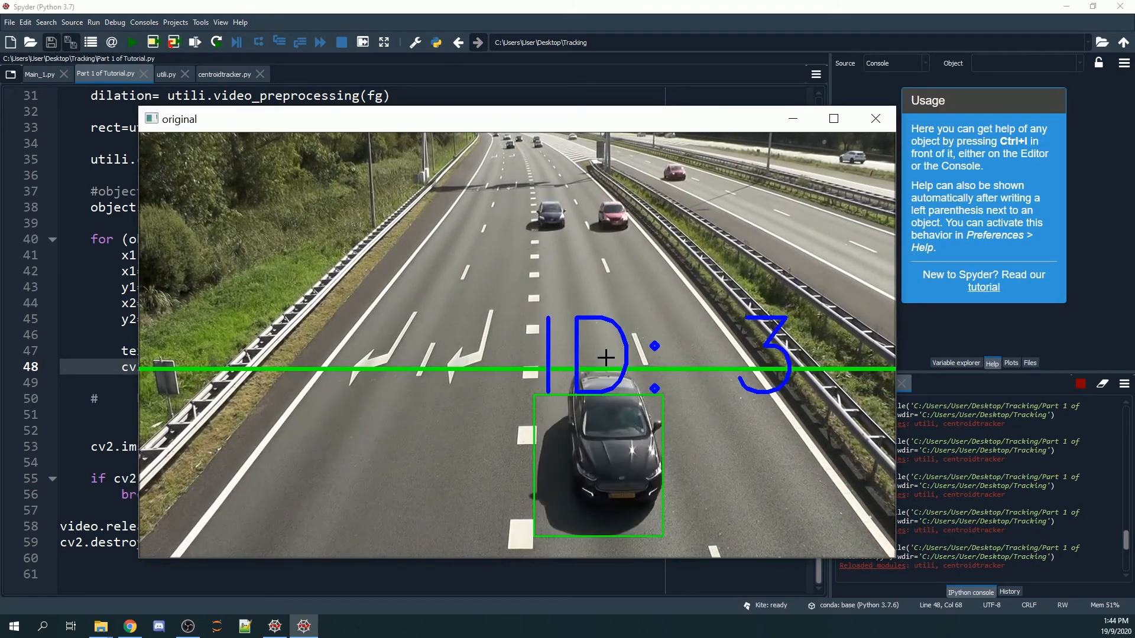
left_click(875, 118)
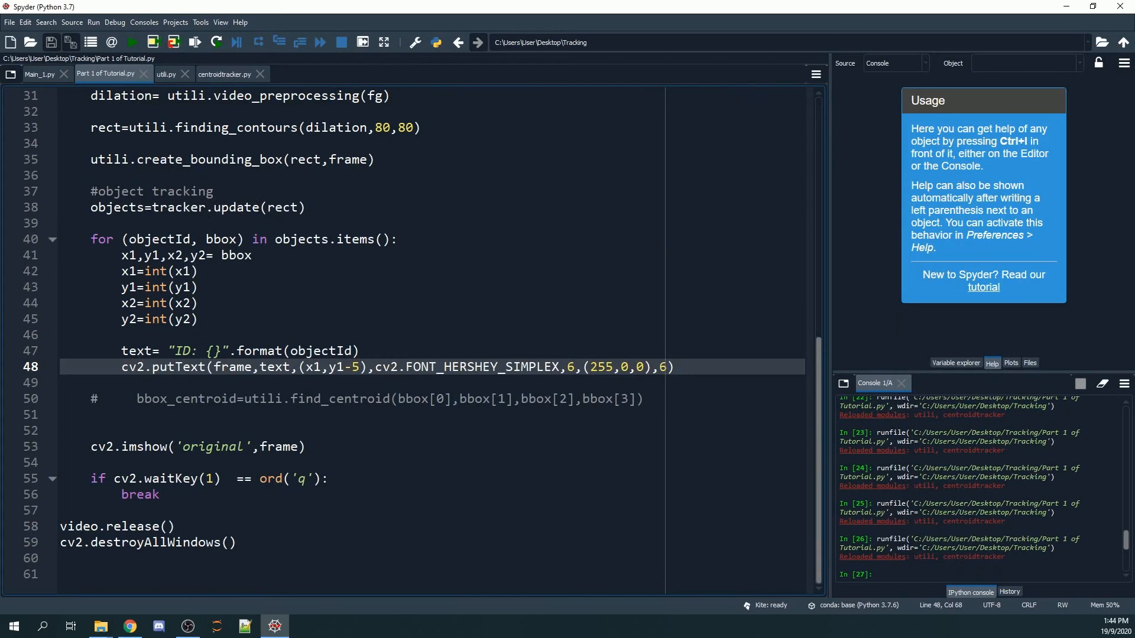
type("1")
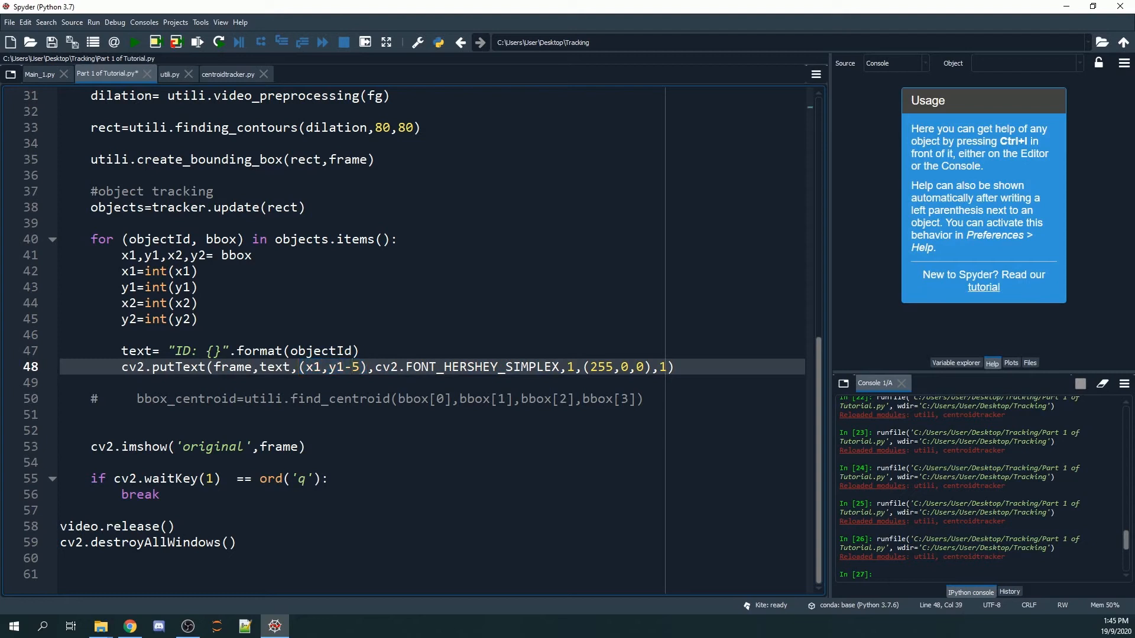
- Inspect the (x1,y1-5) label position argument in cv2.putText and mark it
double_click(312, 366)
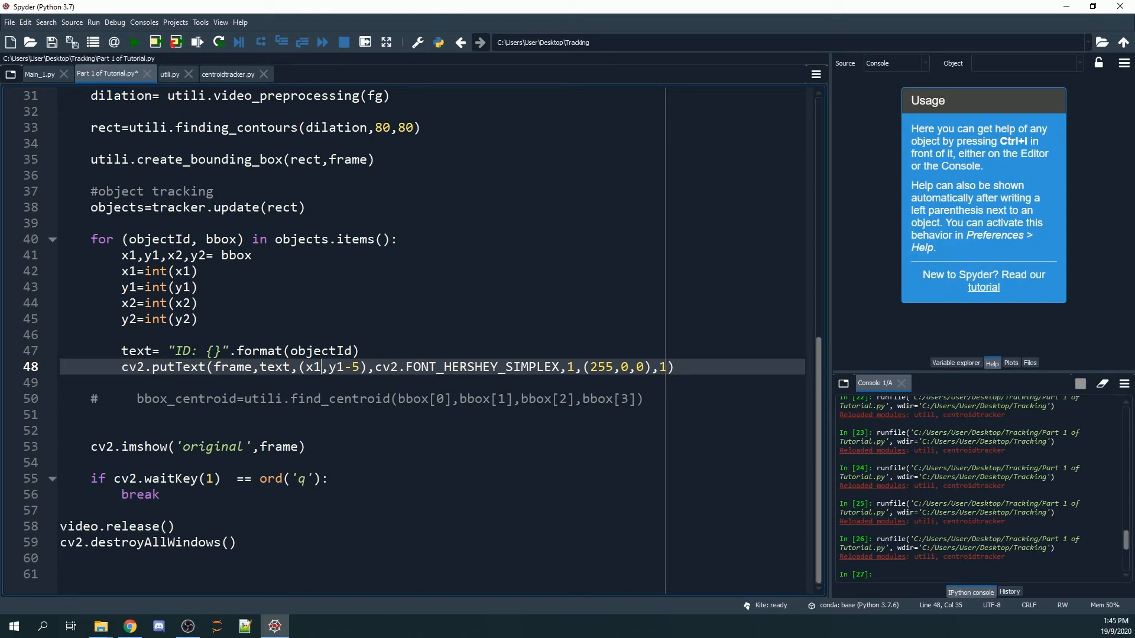
left_click(130, 627)
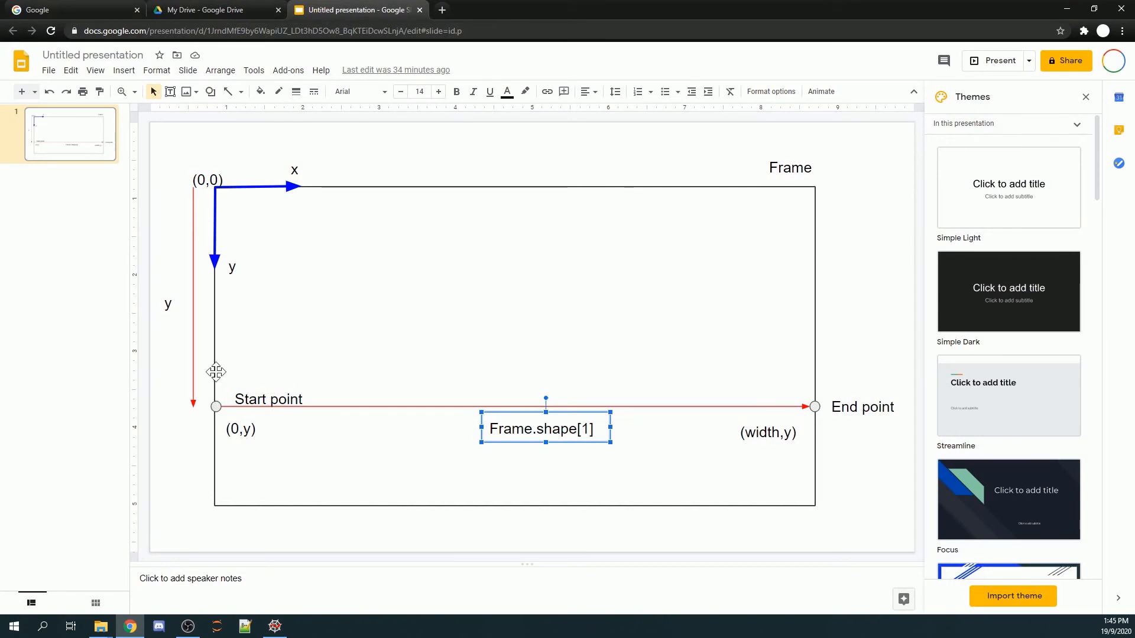
- Review the frame coordinate slide and change the label offset to y1-20 back in the script
left_click(275, 627)
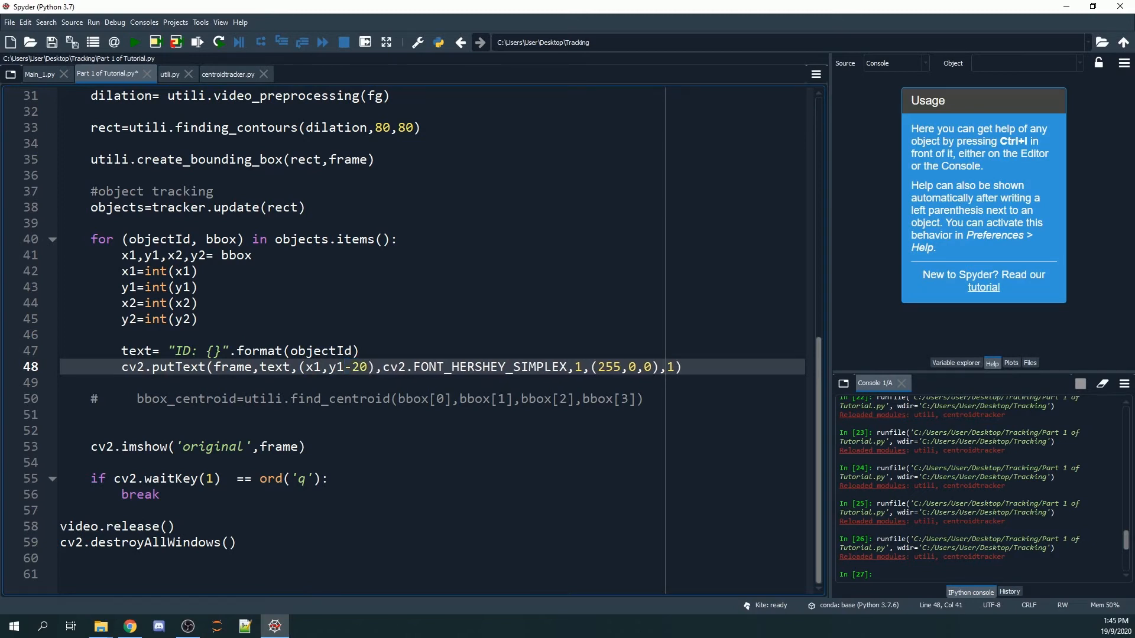
- Rerun the script with ID labels raised 20 pixels above each bounding box
left_click(135, 42)
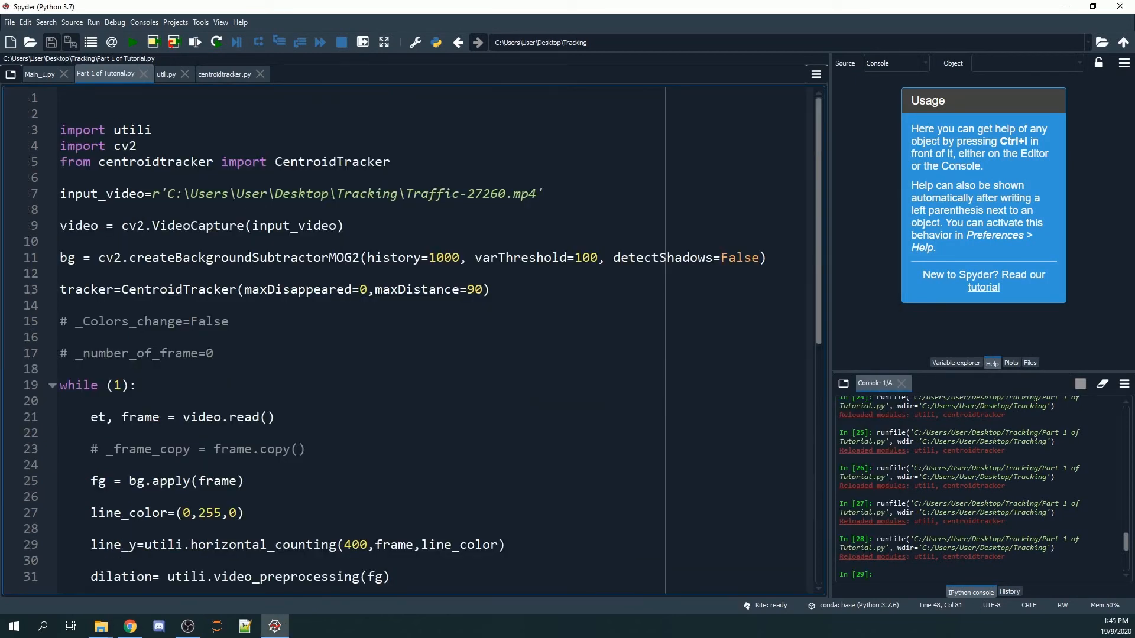
- Check the CentroidTracker's maxDisappeared value and run the script so the traffic video plays
double_click(303, 290)
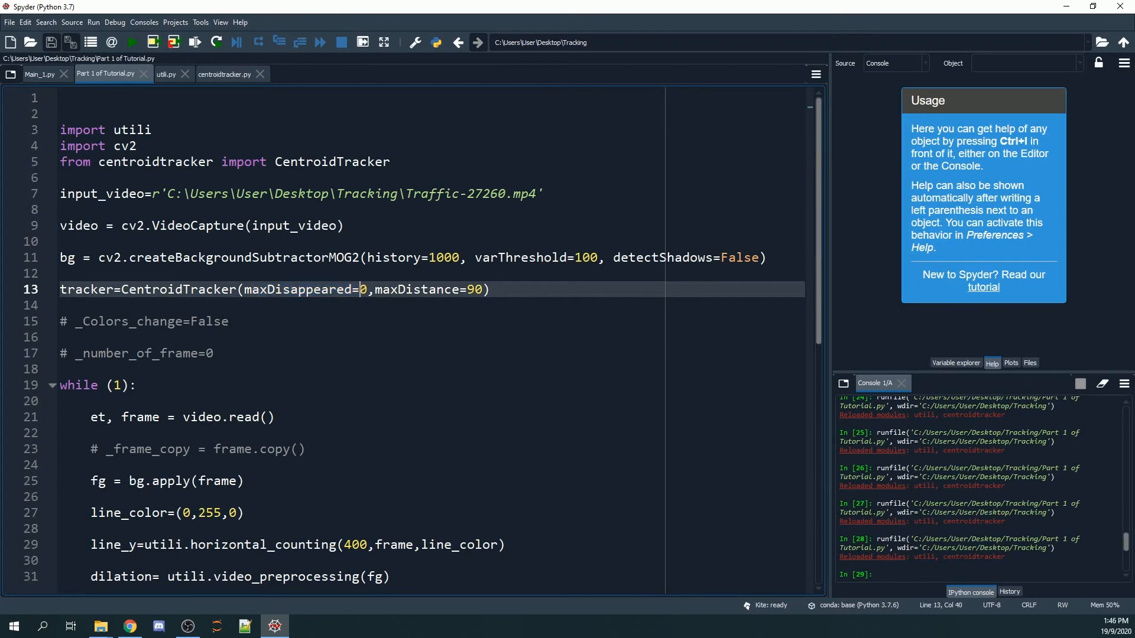
left_click(132, 42)
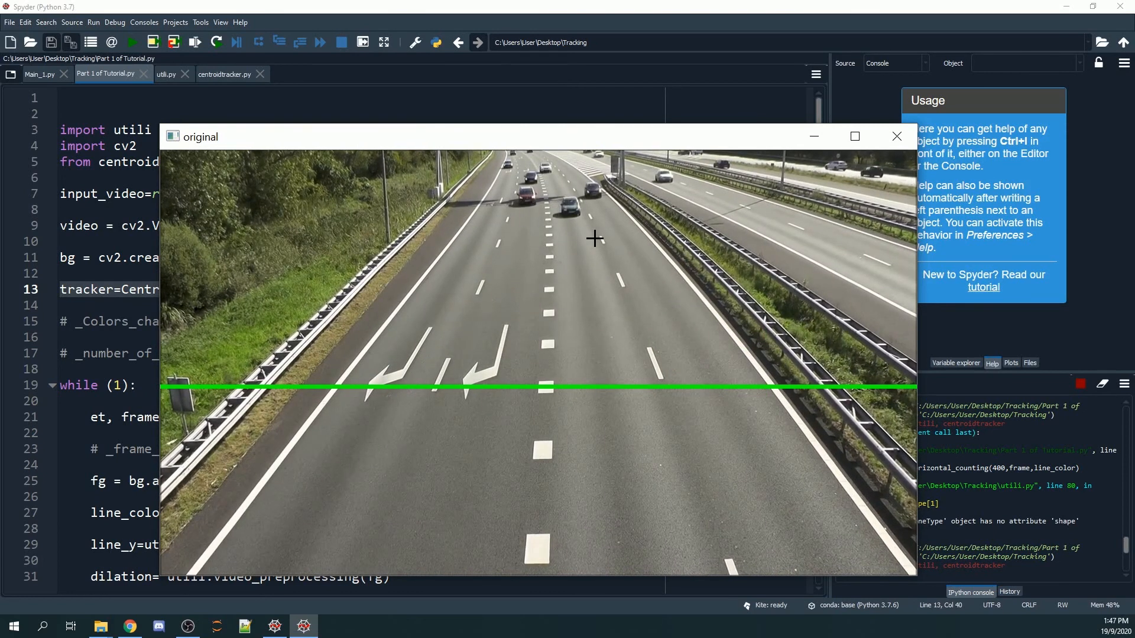
- Close the video, set the putText ID label thickness to 3 and rerun so bold ID tags appear above cars
left_click(896, 136)
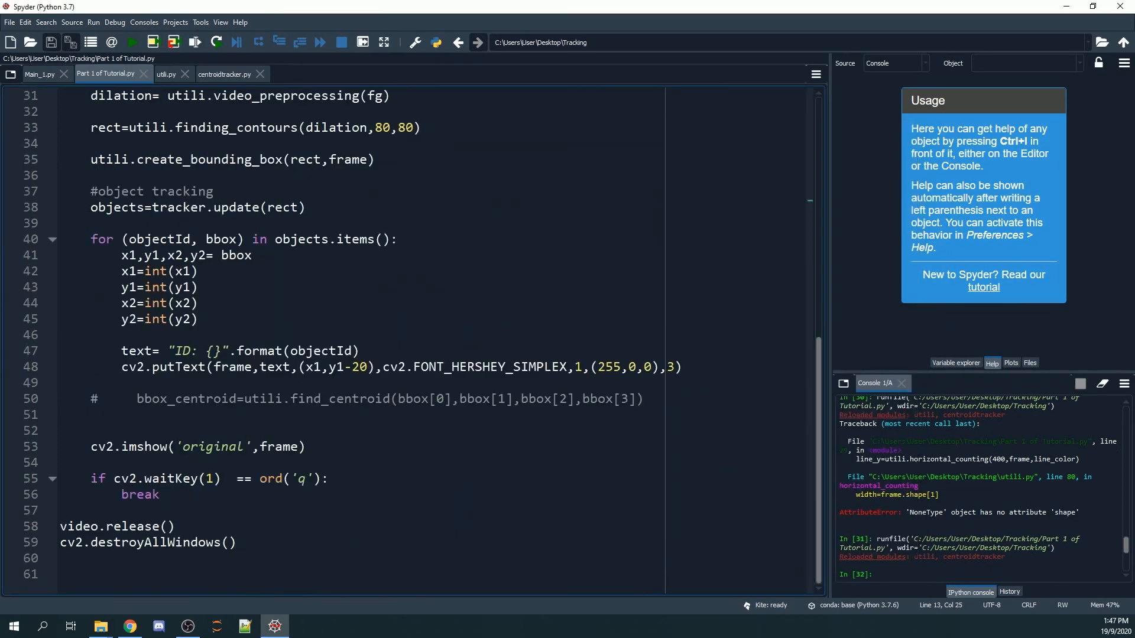
left_click(641, 399)
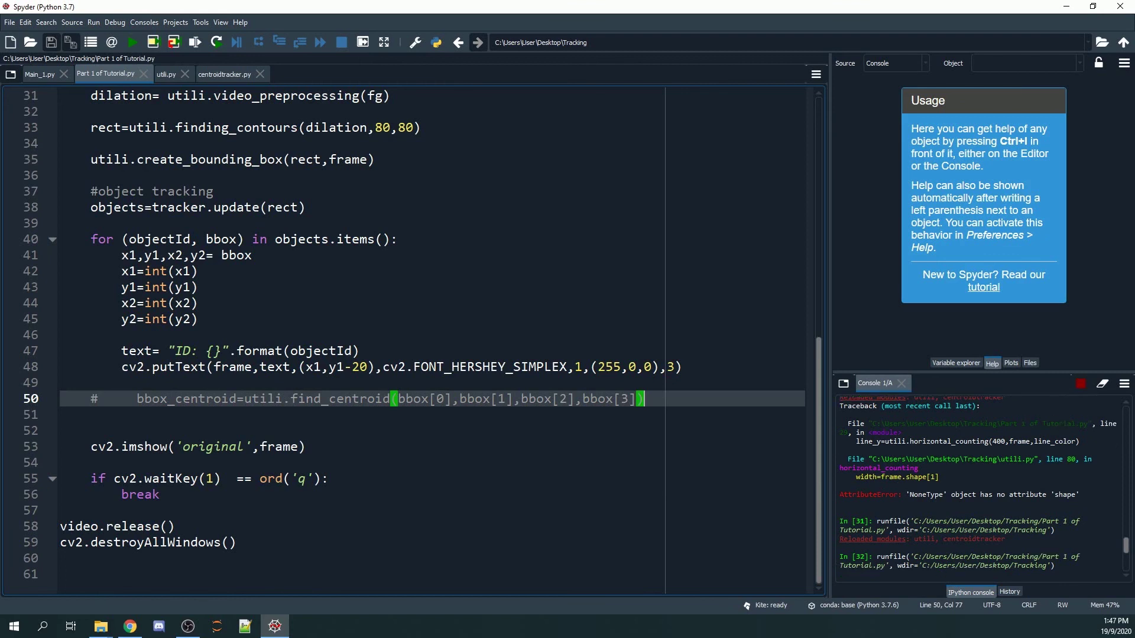
left_click(133, 43)
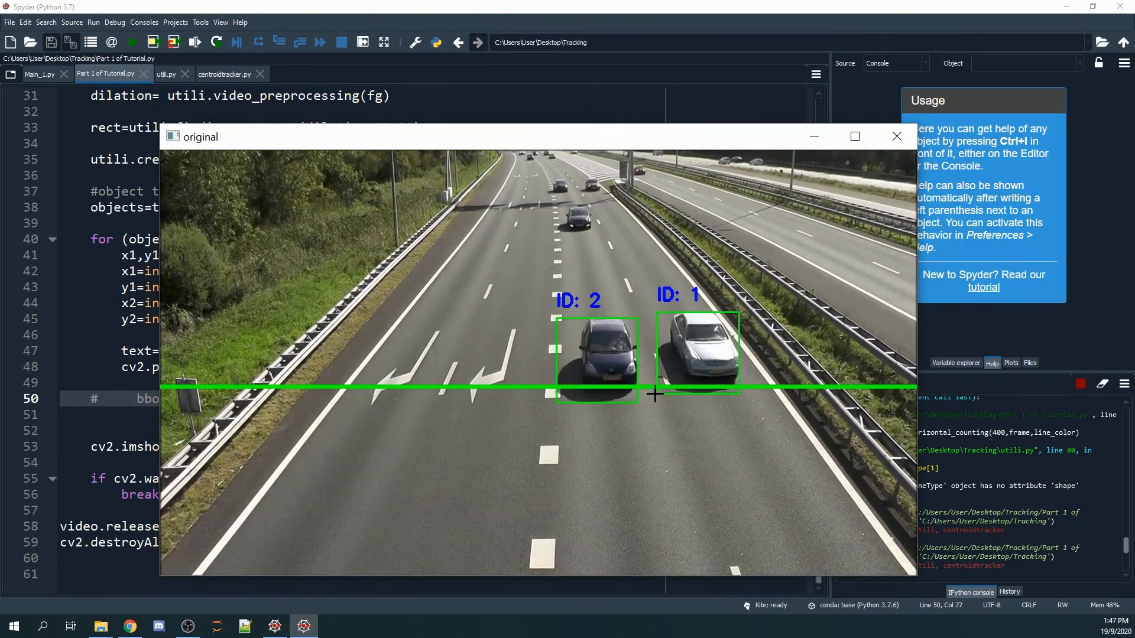